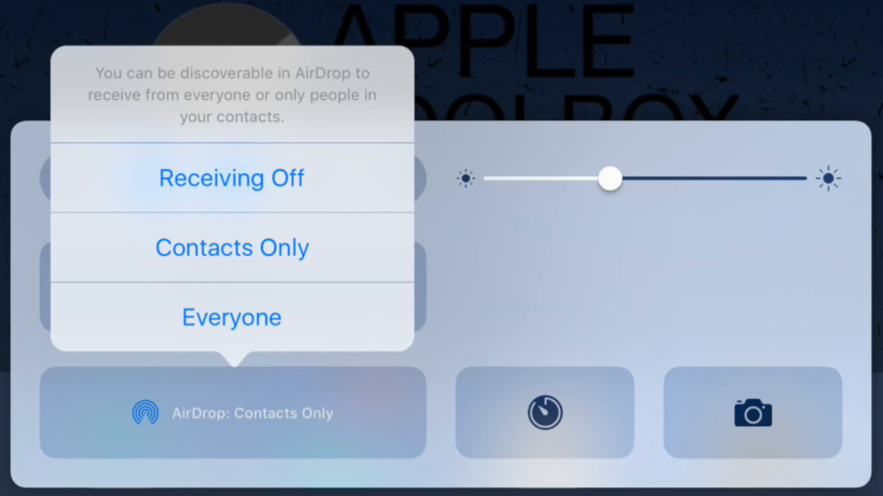
- Set AirDrop to Receiving Off from Control Center, leaving Wi-Fi and Bluetooth on
{"action": "left_click", "coordinate": [230, 178]}
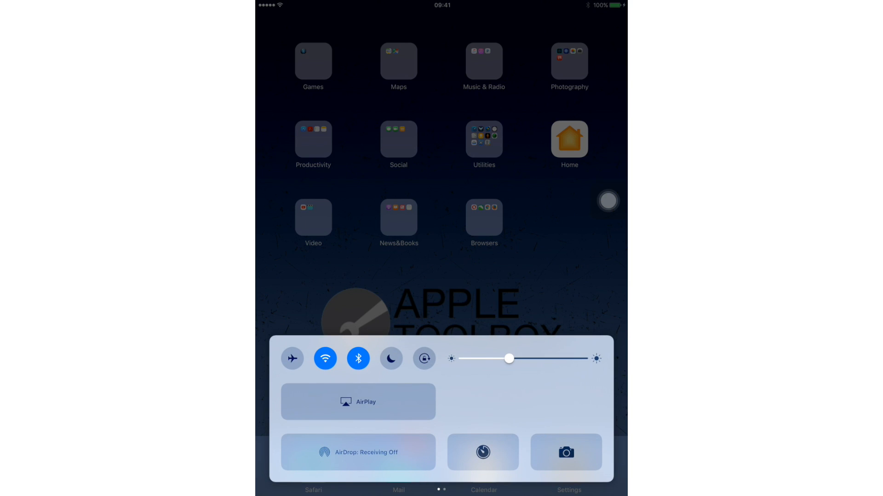
{"action": "left_click", "coordinate": [358, 452]}
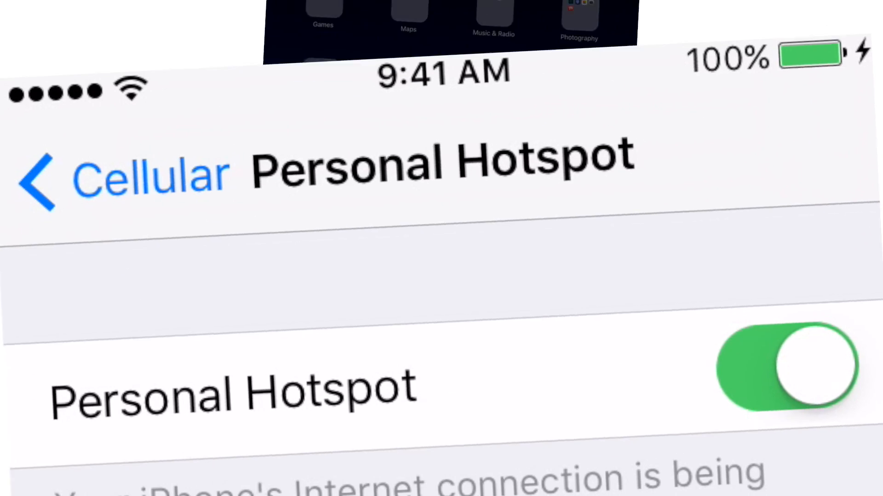
- Switch Bluetooth on, then switch Wi-Fi on in the iPad's Settings
{"action": "left_click", "coordinate": [788, 368]}
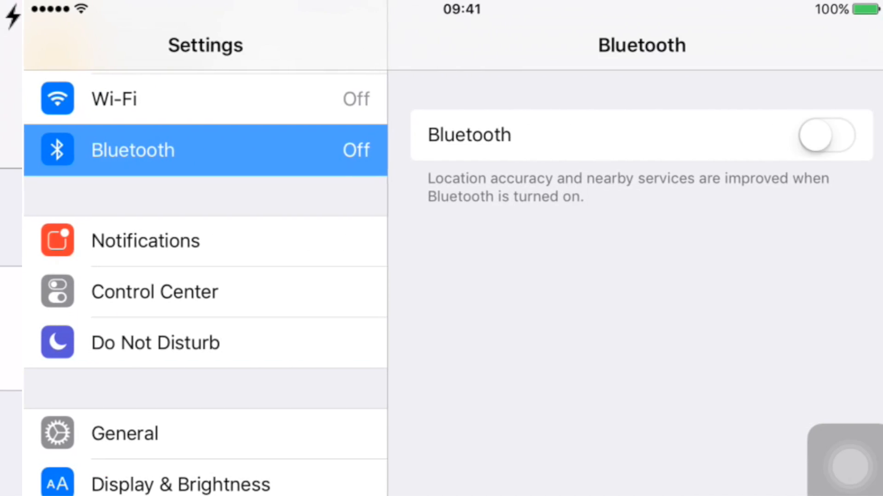
{"action": "left_click", "coordinate": [825, 135]}
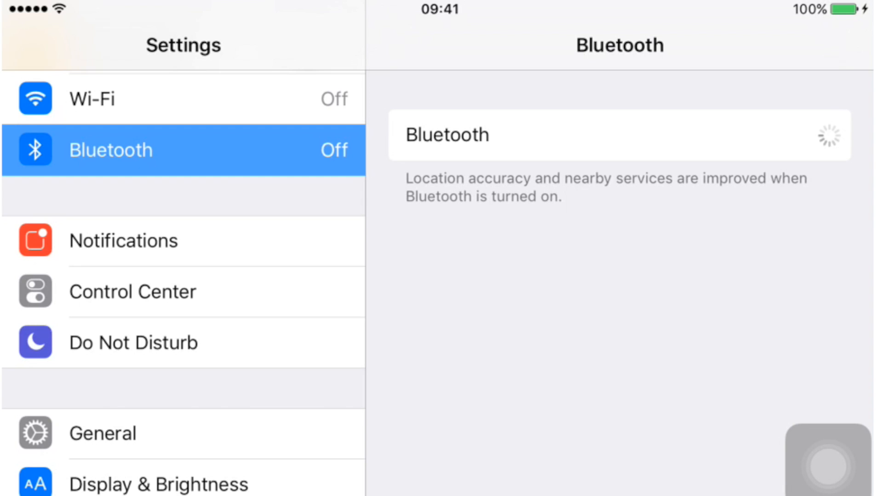
{"action": "left_click", "coordinate": [803, 135]}
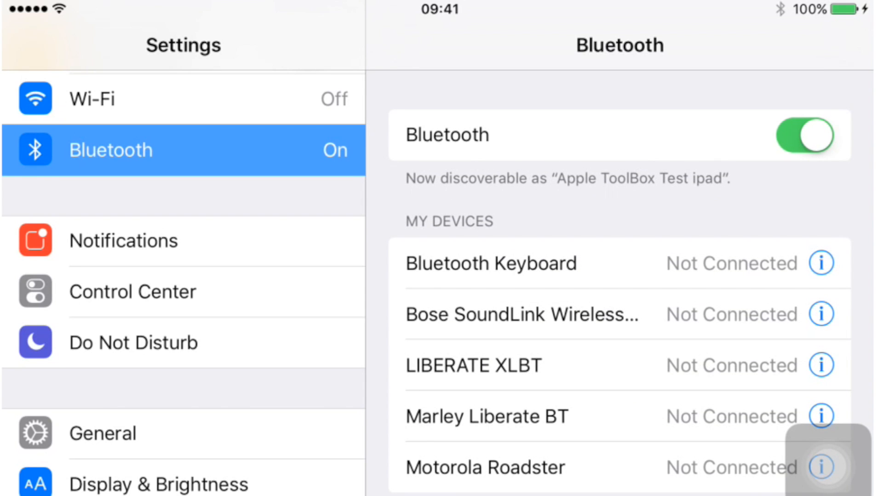
{"action": "left_click", "coordinate": [112, 100]}
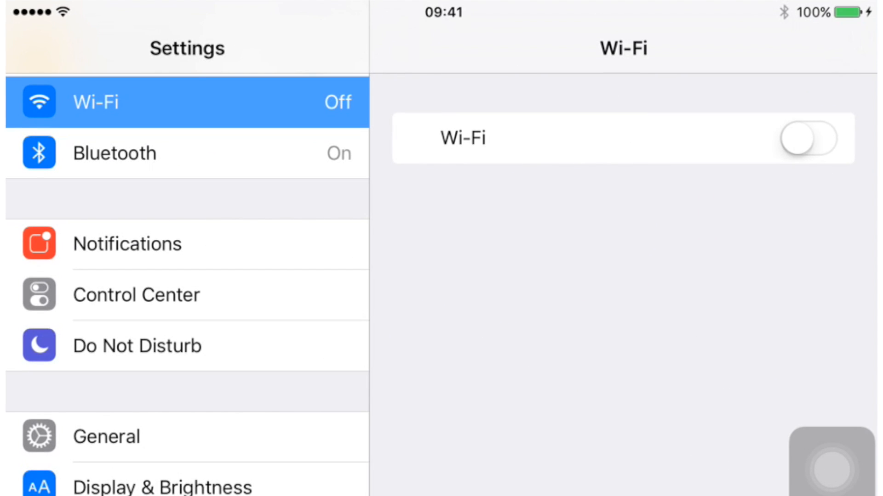
{"action": "left_click", "coordinate": [808, 138]}
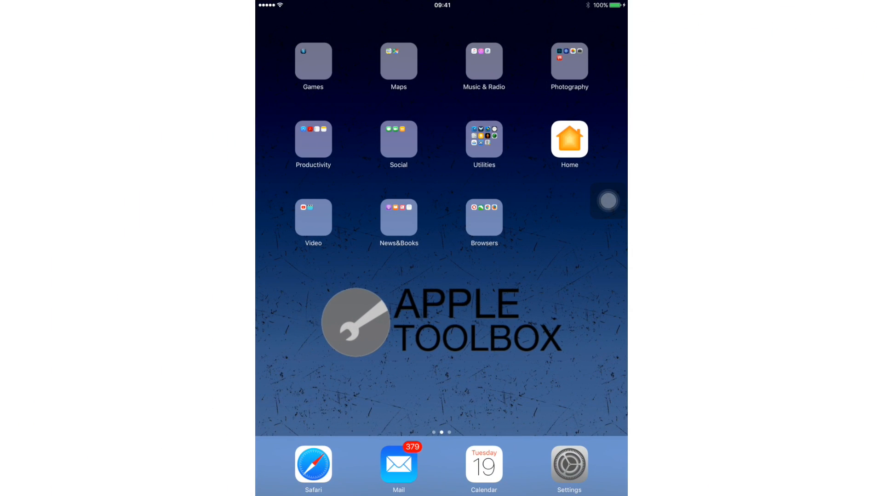
- Set AirDrop discoverability to Everyone from Control Center
{"action": "left_click", "coordinate": [357, 452]}
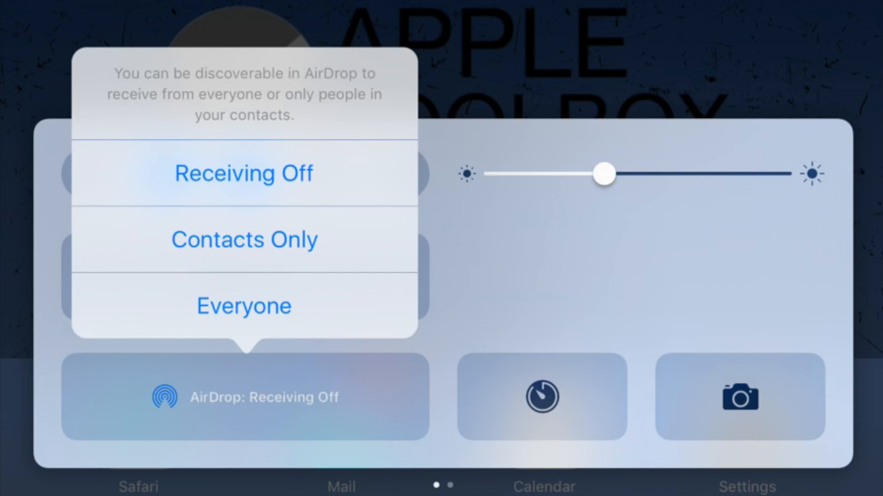
{"action": "left_click", "coordinate": [242, 306]}
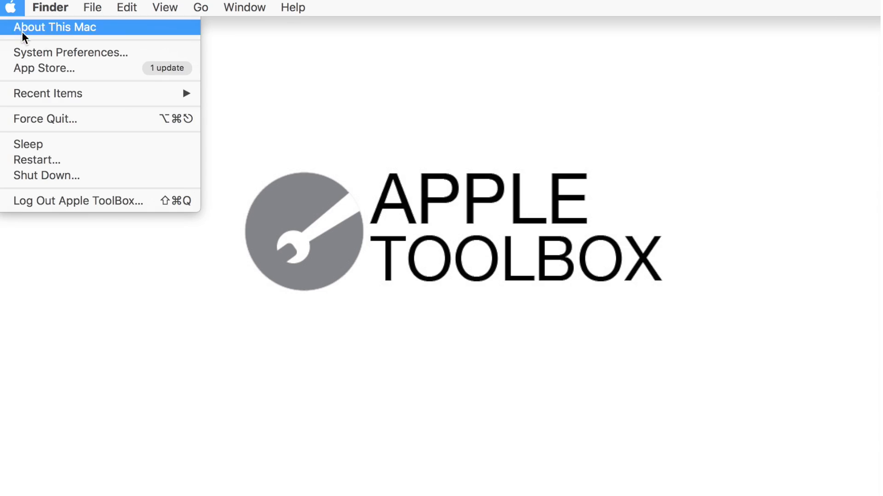
- Reach the Firewall options in Security & Privacy via the Apple menu's System Preferences
{"action": "left_click", "coordinate": [71, 53]}
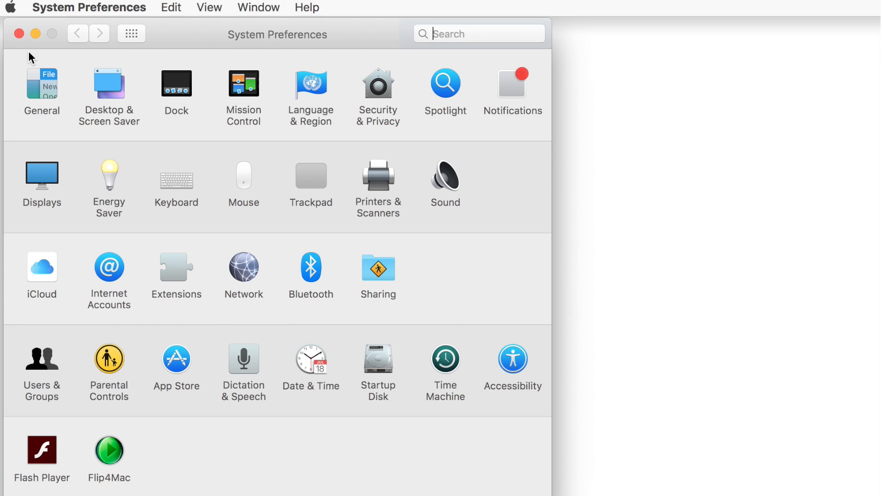
{"action": "left_click", "coordinate": [478, 33]}
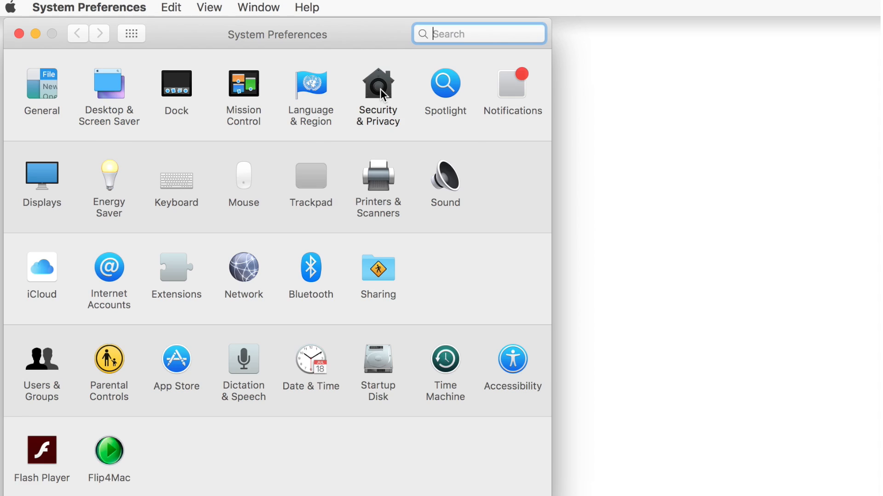
{"action": "left_click", "coordinate": [377, 85]}
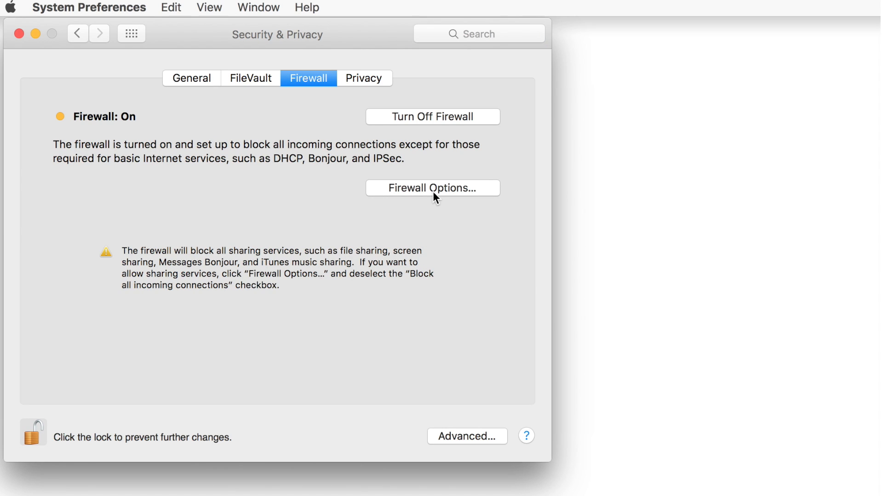
{"action": "left_click", "coordinate": [432, 187]}
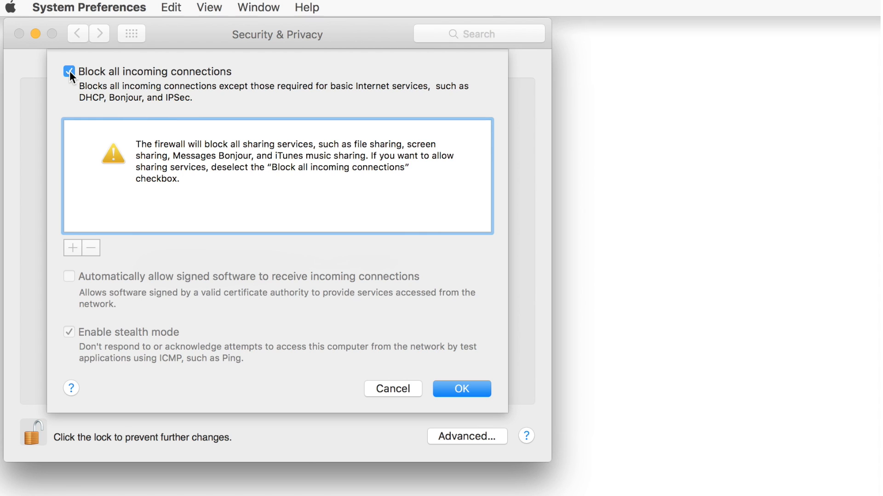
- Uncheck Block all incoming connections and confirm with OK
{"action": "left_click", "coordinate": [69, 72]}
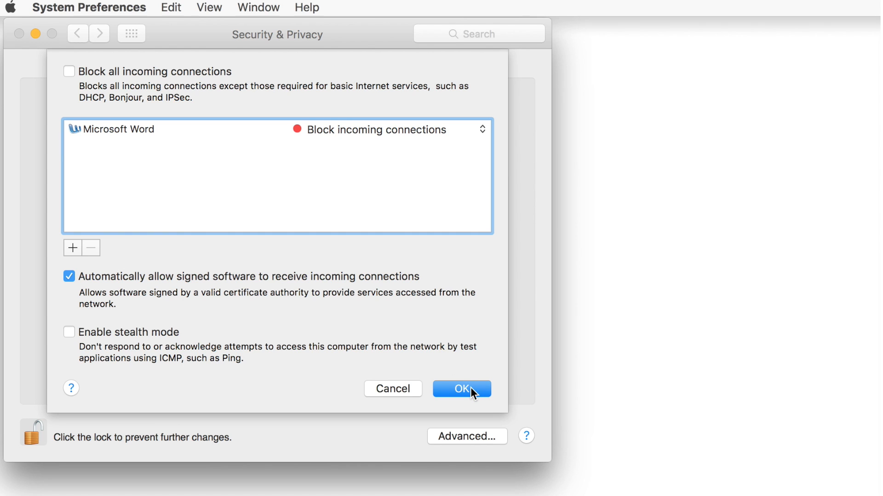
{"action": "left_click", "coordinate": [461, 388]}
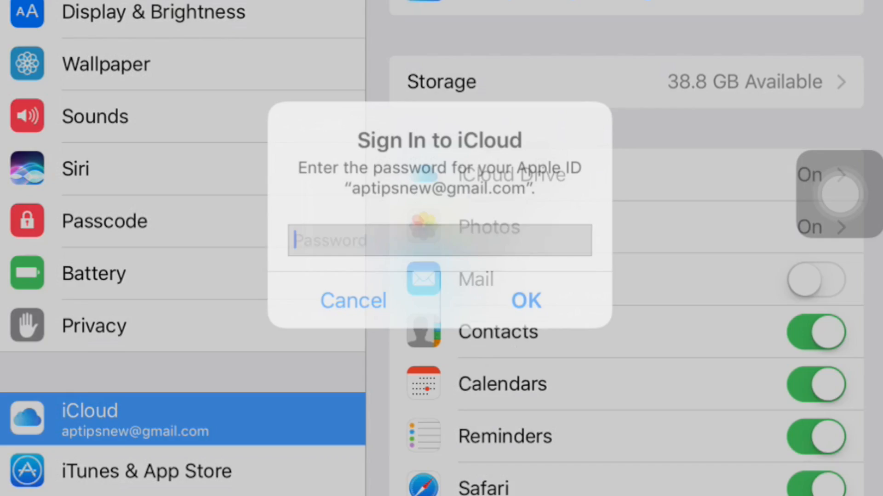
- Dismiss the Sign In to iCloud password prompt on the iPad
{"action": "left_click", "coordinate": [353, 300]}
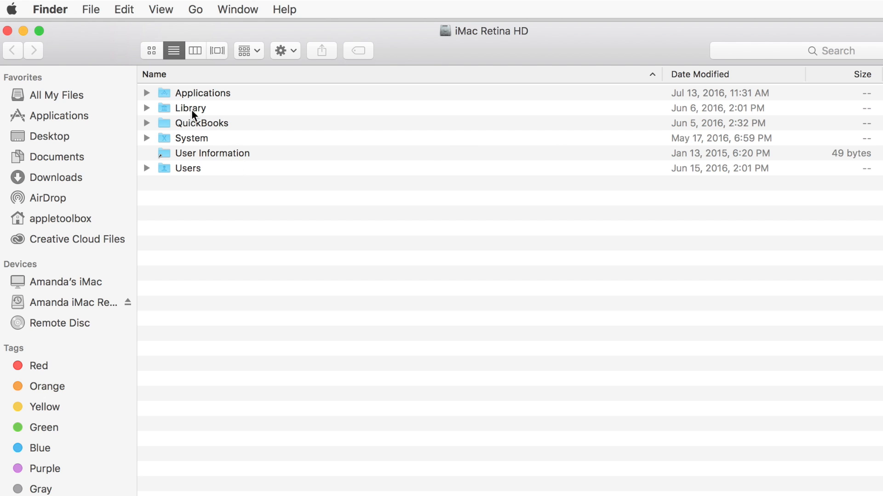
- In Library > Preferences, send com.apple.Bluetooth.plist to the Trash
{"action": "double_click", "coordinate": [189, 108]}
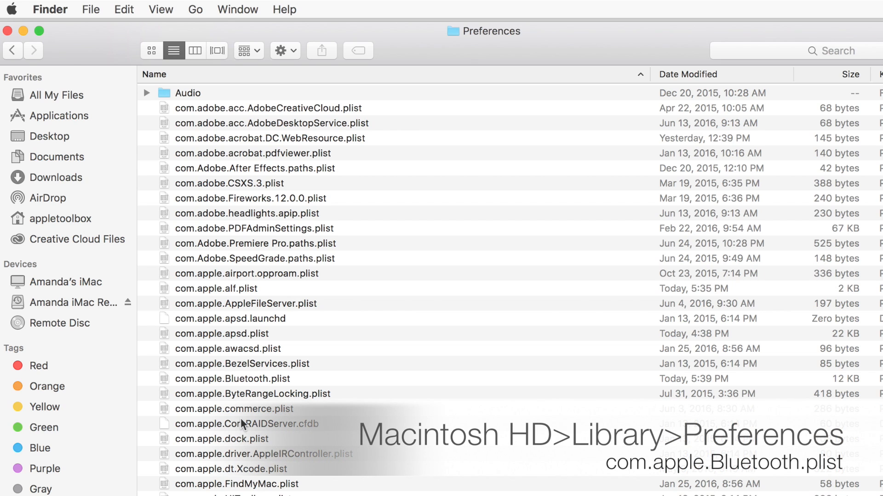
{"action": "left_click", "coordinate": [231, 378]}
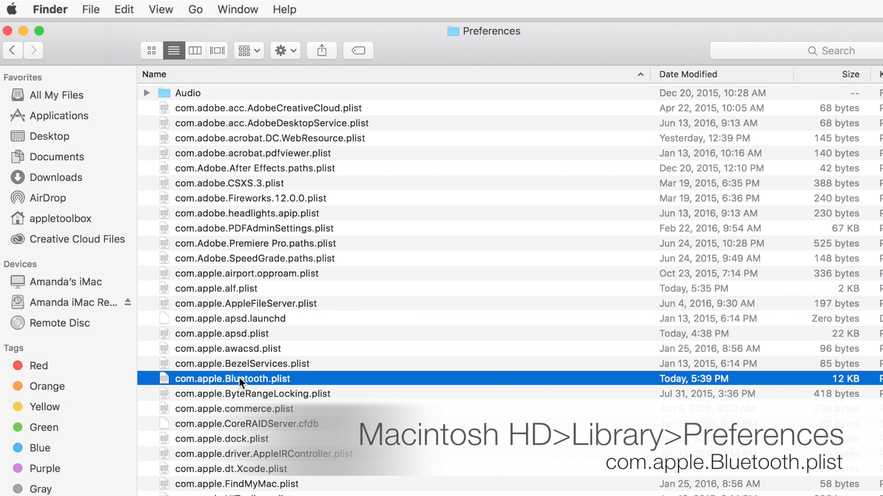
{"action": "scroll", "scroll_direction": "down", "scroll_amount": 3}
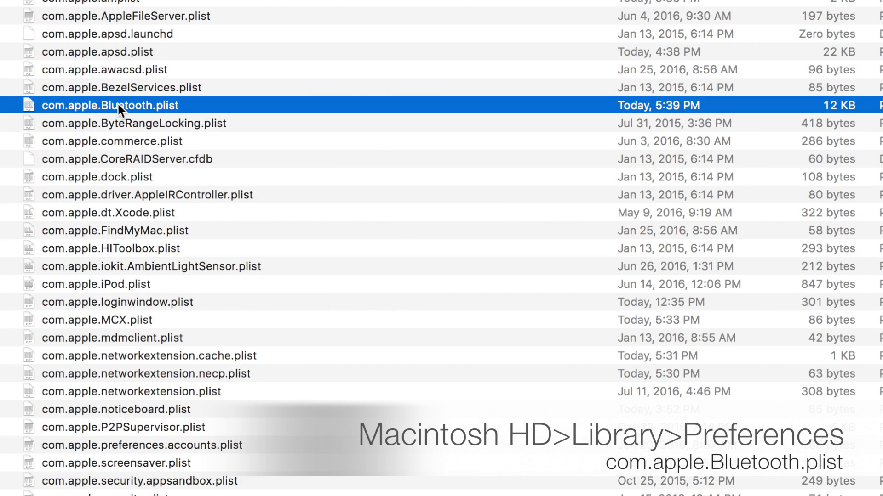
{"action": "right_click", "coordinate": [119, 105]}
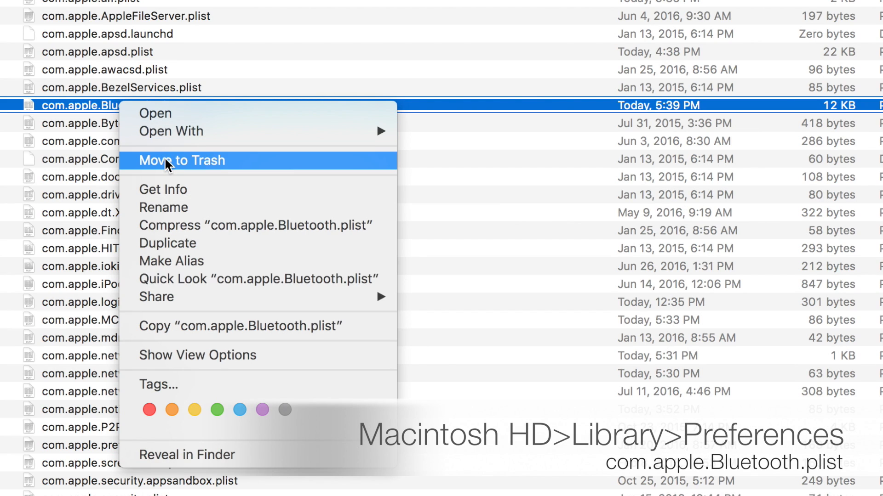
{"action": "left_click", "coordinate": [181, 159]}
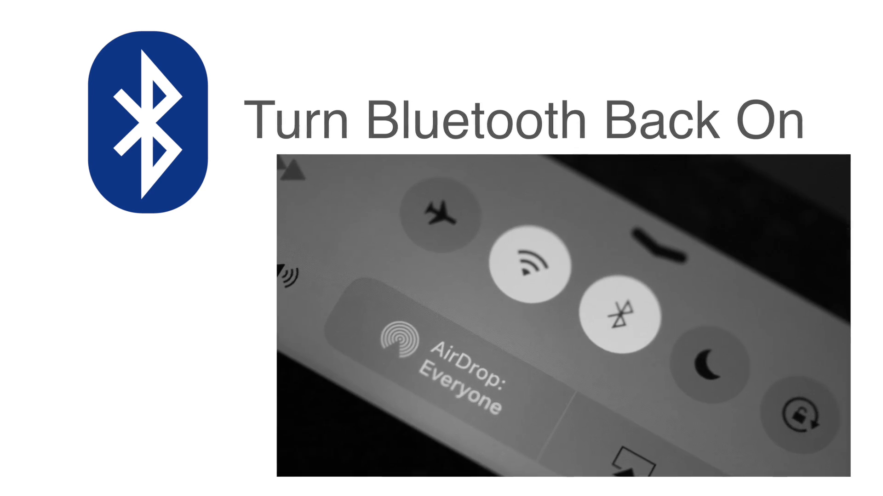